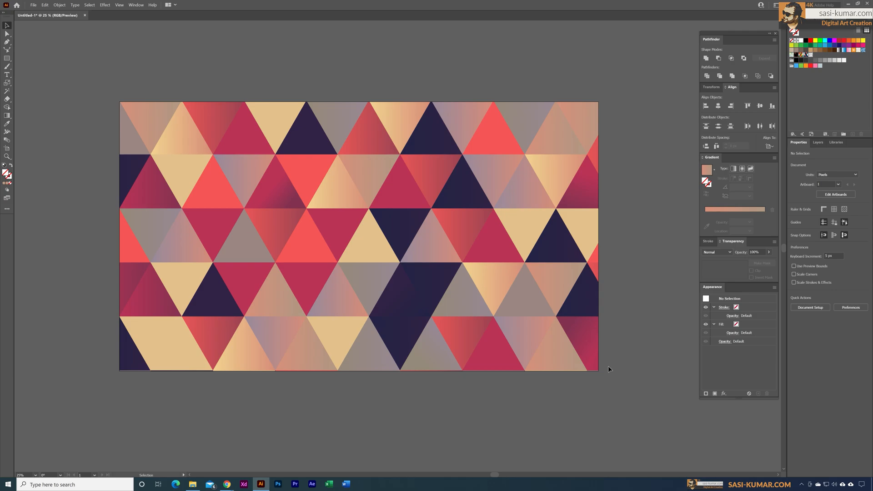
{"action": "mouse_move", "coordinate": [633, 185]}
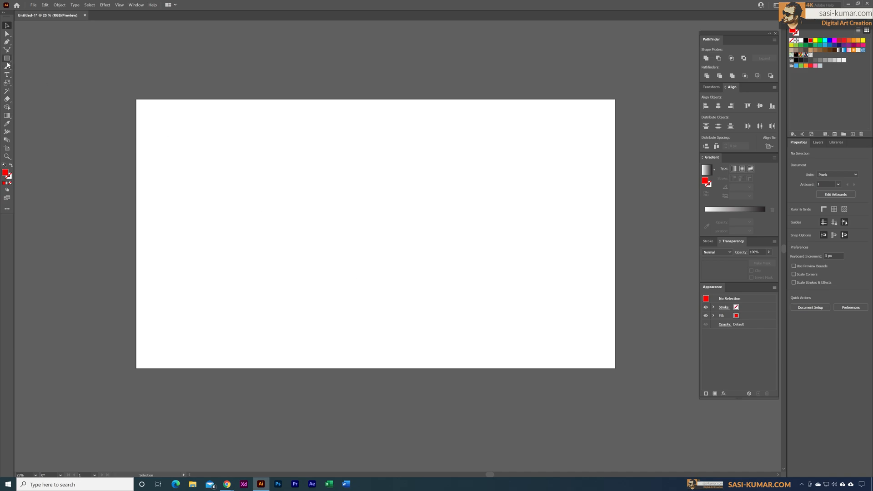
Draw a red polygon with radius 500 px and 6 sides using the Polygon Tool
{"action": "left_click", "coordinate": [5, 58]}
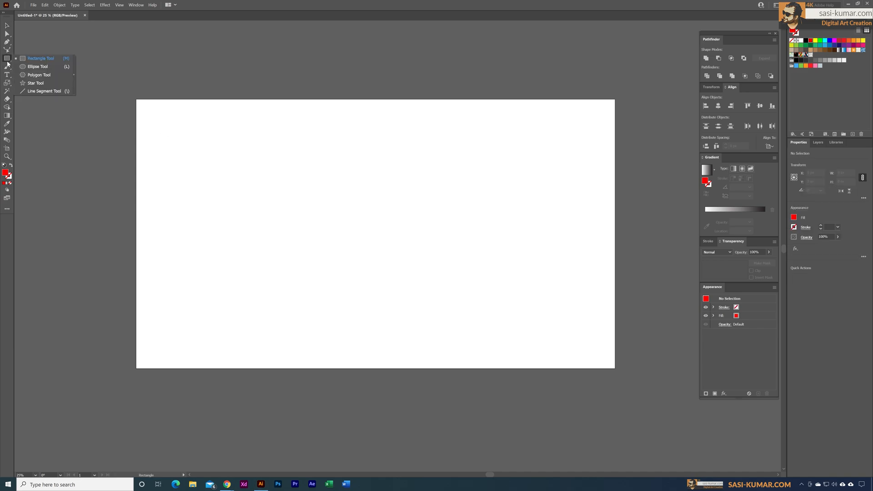
{"action": "mouse_move", "coordinate": [55, 76]}
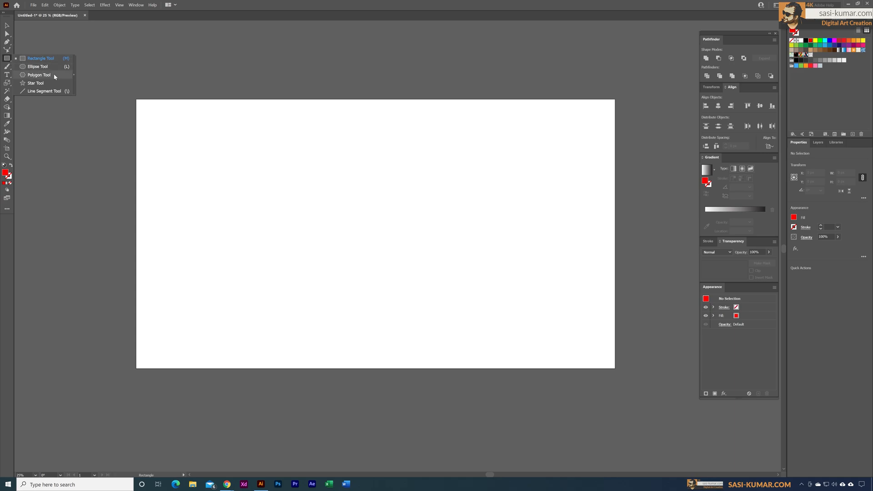
{"action": "left_click", "coordinate": [40, 74]}
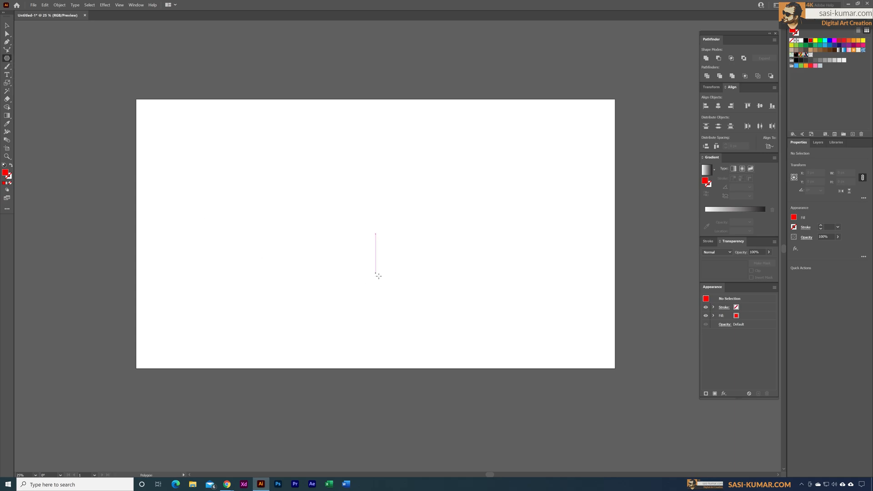
{"action": "left_click", "coordinate": [375, 273]}
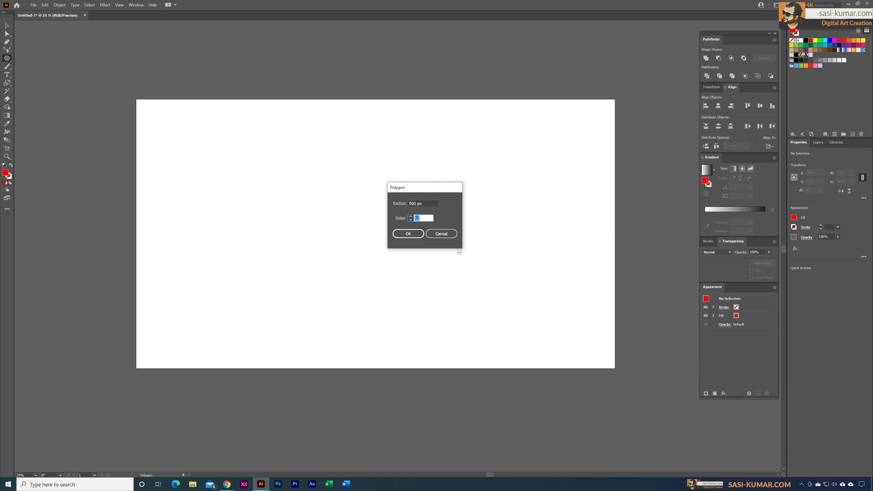
{"action": "mouse_move", "coordinate": [417, 210]}
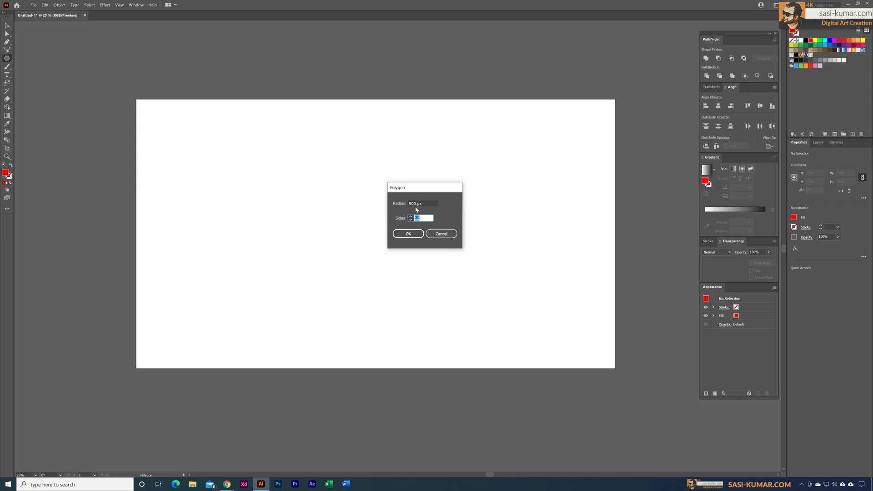
{"action": "left_click", "coordinate": [420, 203]}
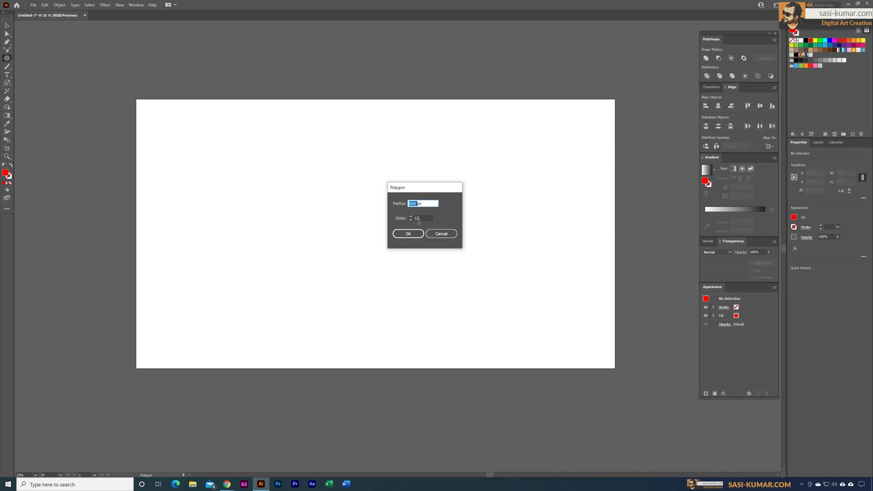
{"action": "left_click", "coordinate": [422, 218]}
{"action": "type", "text": "6"}
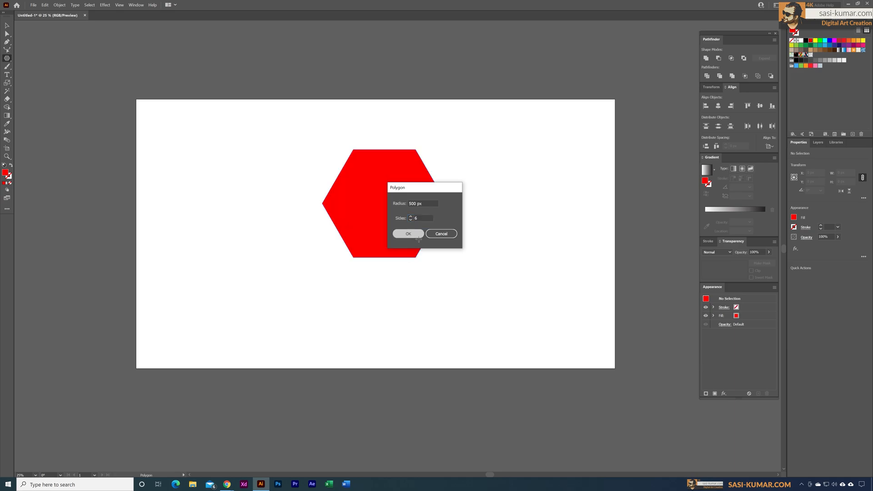
{"action": "left_click", "coordinate": [407, 233]}
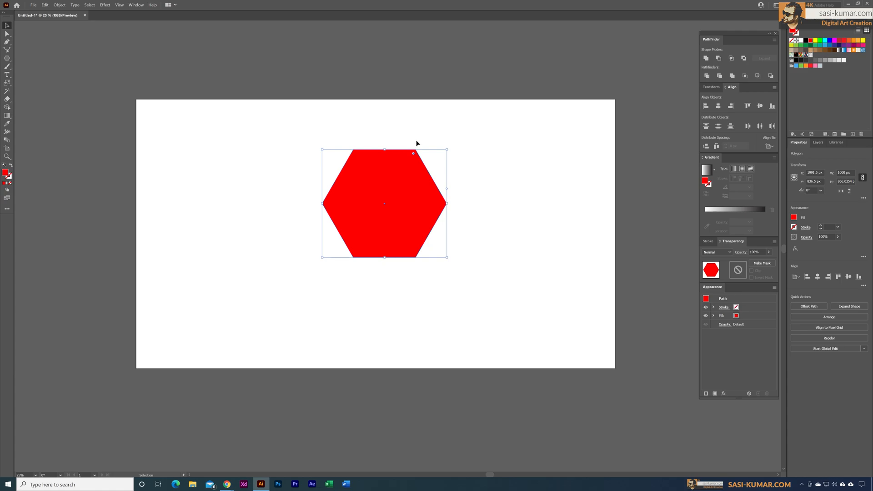
{"action": "mouse_move", "coordinate": [492, 332]}
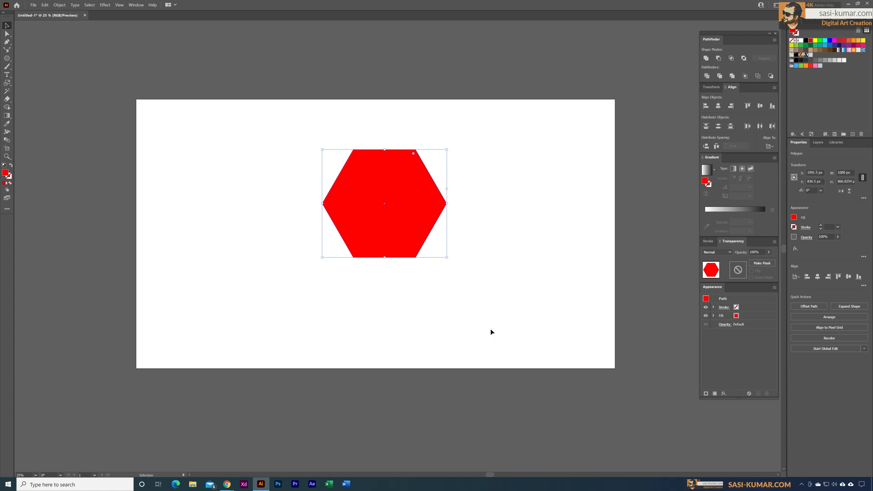
Draw a Pen line from the hexagon's upper-left vertex to its lower-right vertex
{"action": "left_click", "coordinate": [36, 70]}
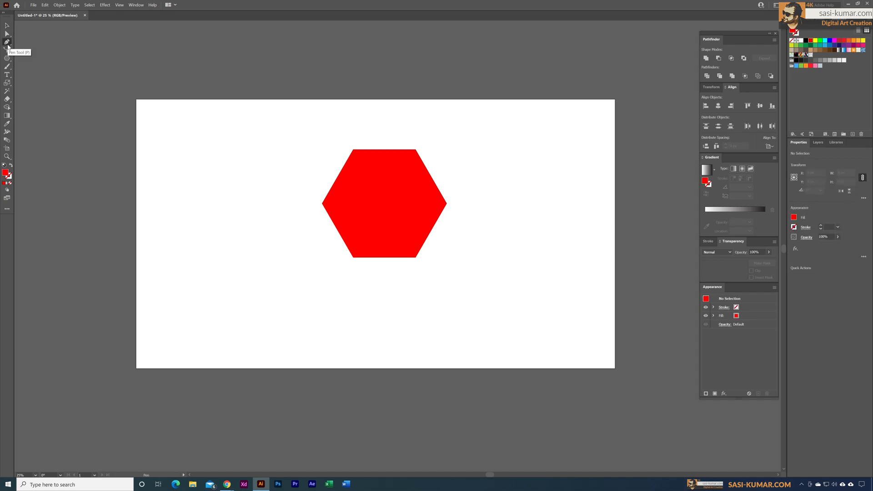
{"action": "mouse_move", "coordinate": [425, 299]}
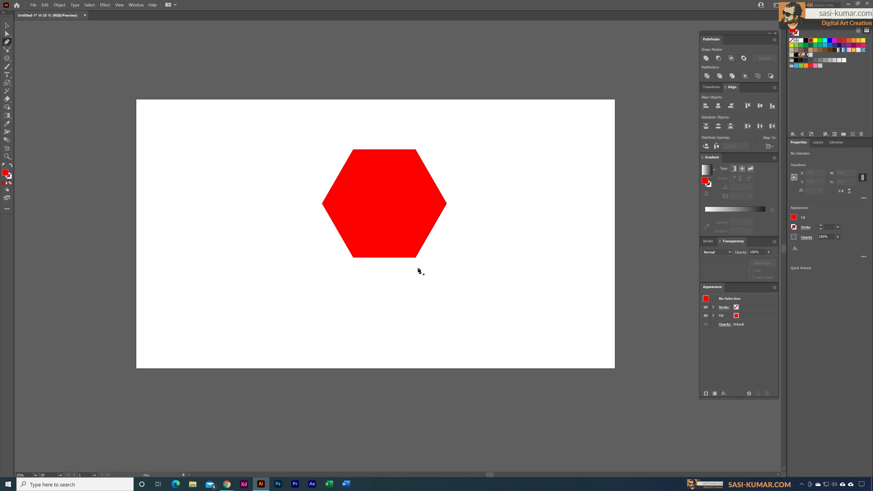
{"action": "mouse_move", "coordinate": [456, 127]}
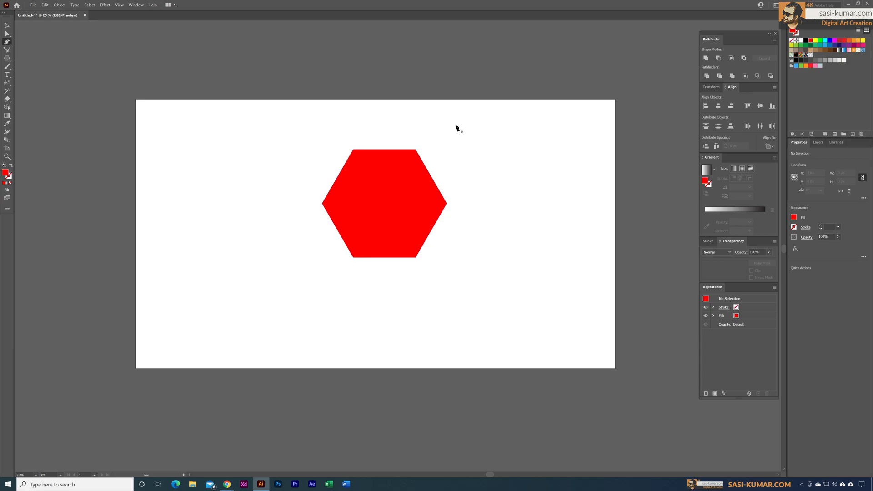
{"action": "mouse_move", "coordinate": [356, 177]}
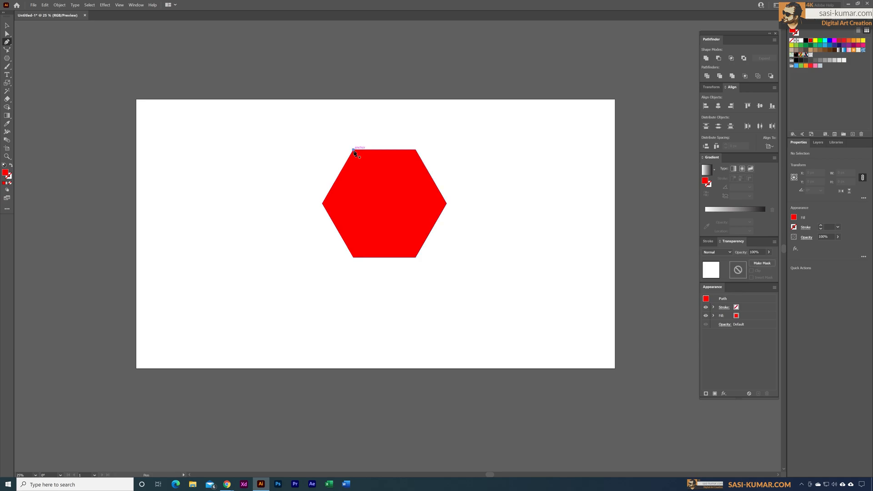
{"action": "left_click_drag", "start_coordinate": [354, 152], "coordinate": [416, 261]}
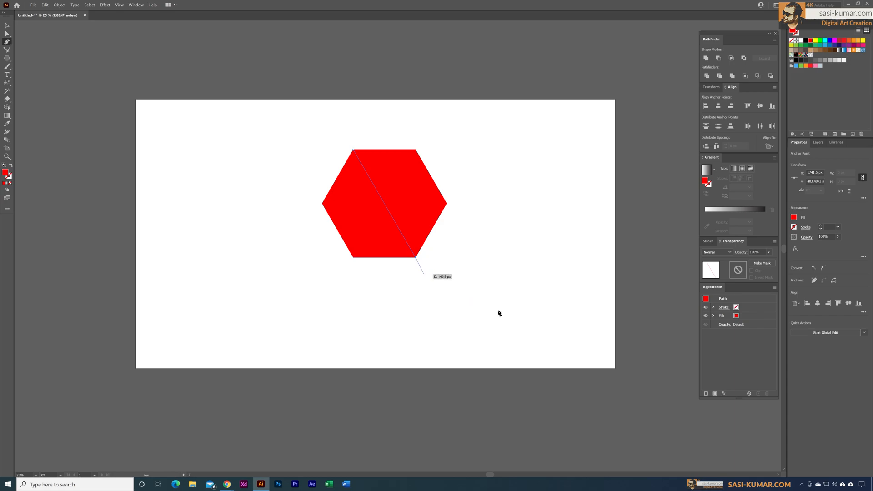
{"action": "left_click", "coordinate": [514, 296]}
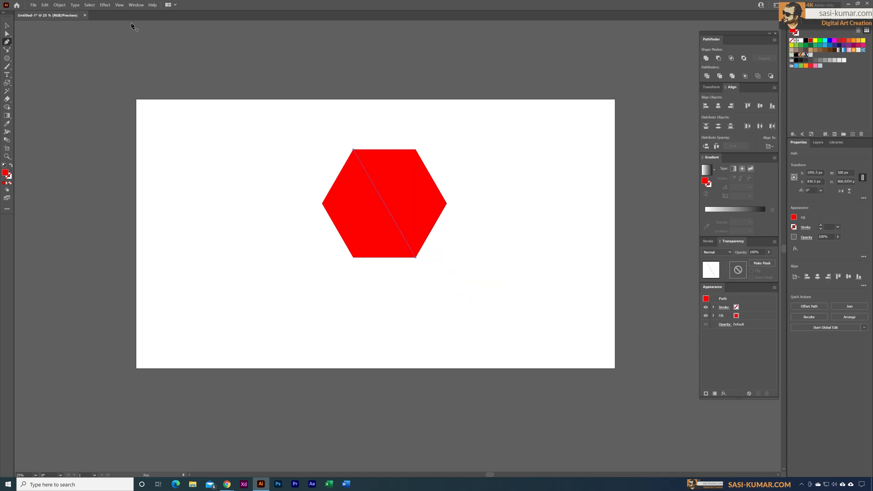
Toggle Snap to Point in the View menu so lines lock onto anchor points
{"action": "left_click", "coordinate": [118, 4]}
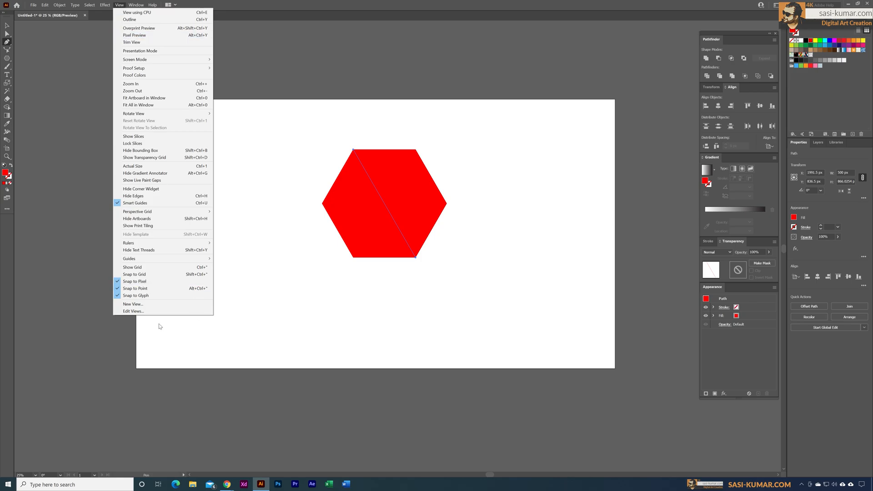
{"action": "mouse_move", "coordinate": [156, 300]}
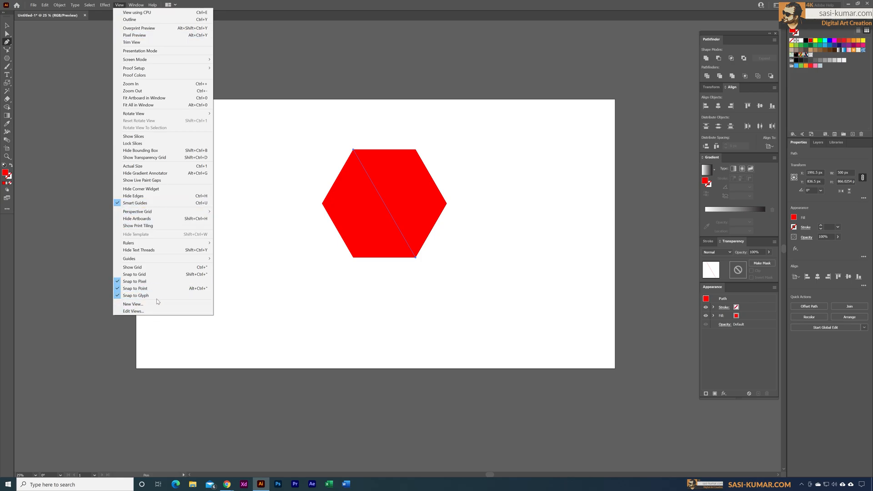
{"action": "mouse_move", "coordinate": [134, 288]}
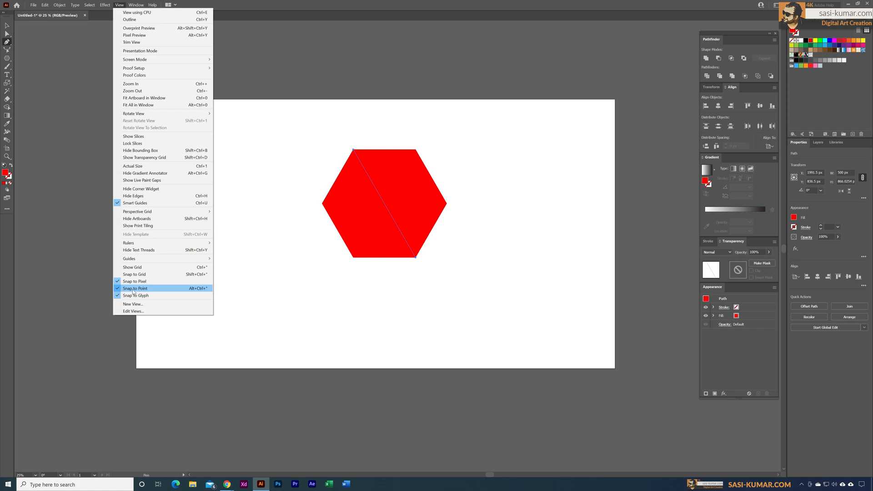
{"action": "mouse_move", "coordinate": [153, 290]}
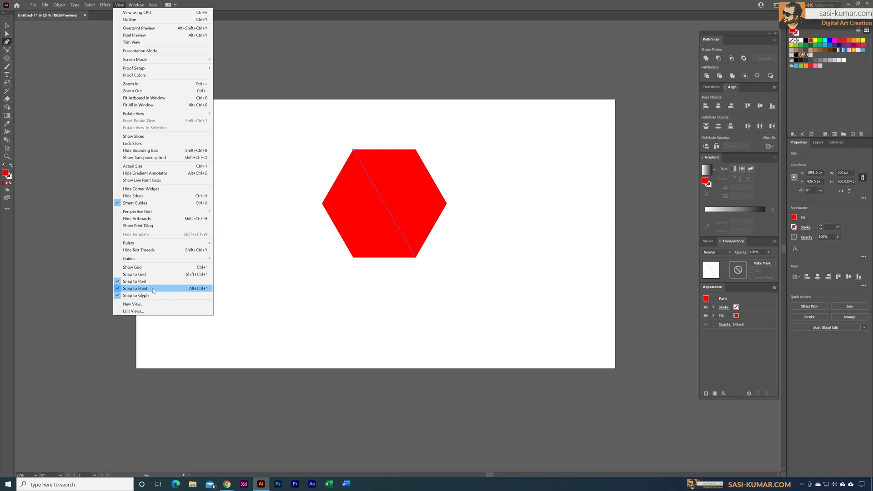
{"action": "left_click", "coordinate": [135, 289]}
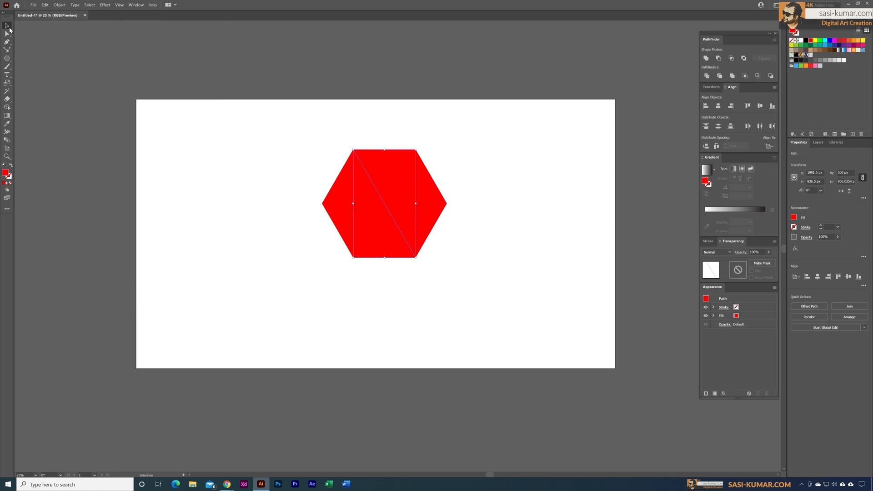
{"action": "mouse_move", "coordinate": [235, 153]}
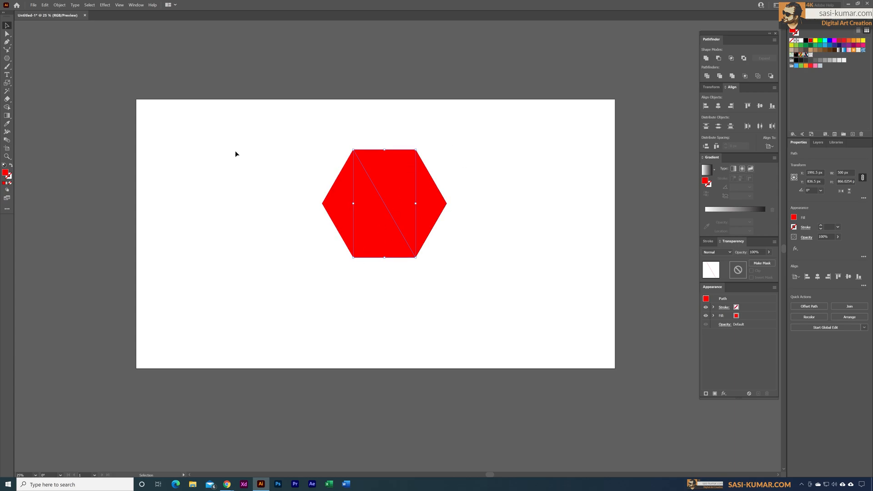
{"action": "mouse_move", "coordinate": [262, 82]}
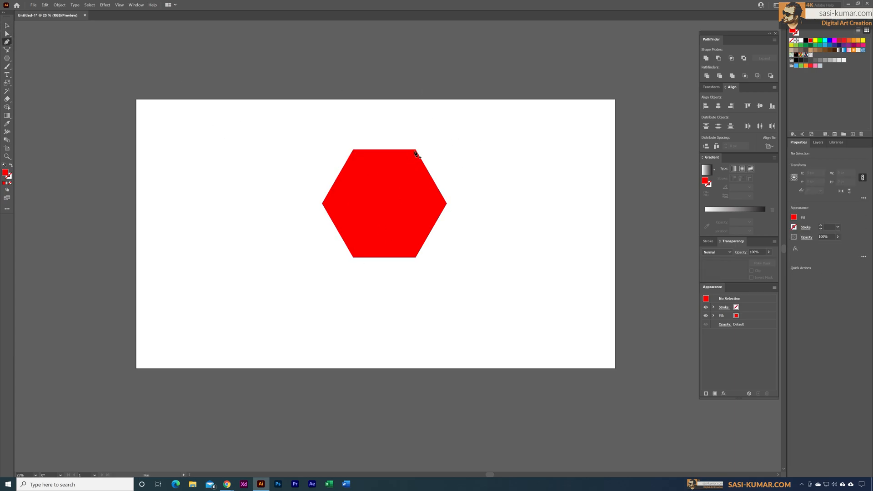
Draw the remaining corner-to-corner lines so three lines cross the hexagon's centre
{"action": "left_click_drag", "start_coordinate": [416, 151], "coordinate": [355, 256]}
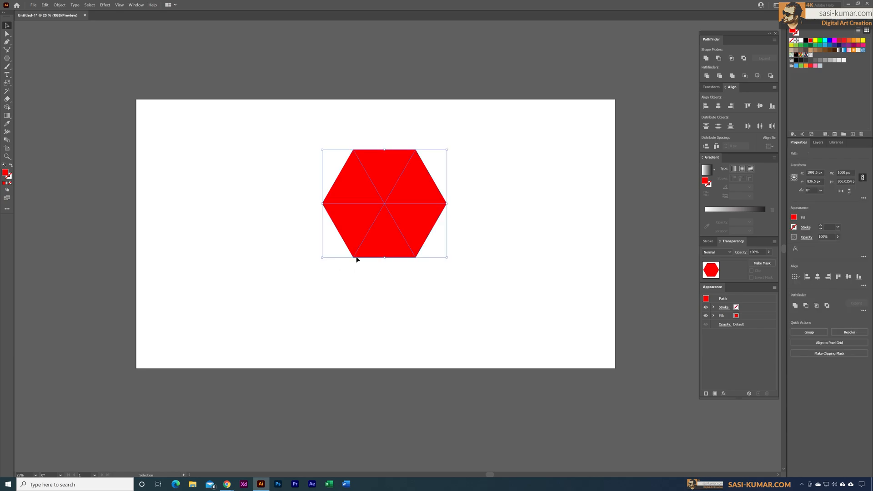
{"action": "mouse_move", "coordinate": [437, 164]}
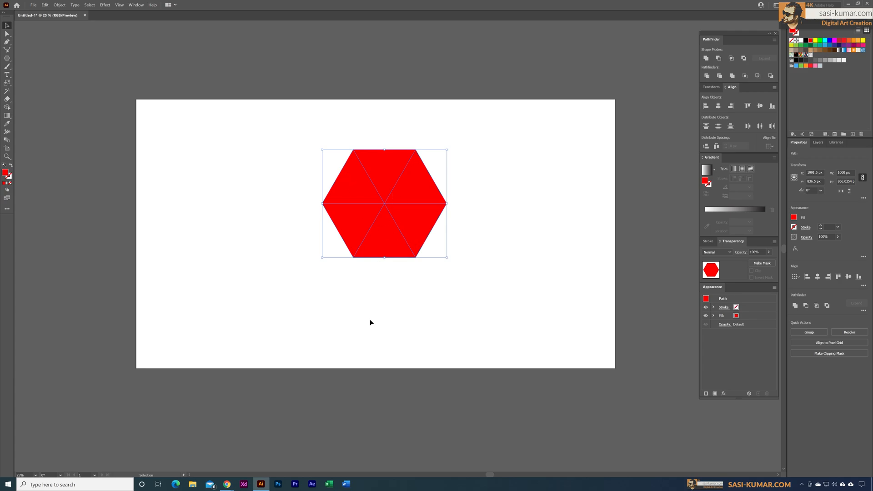
{"action": "mouse_move", "coordinate": [504, 346]}
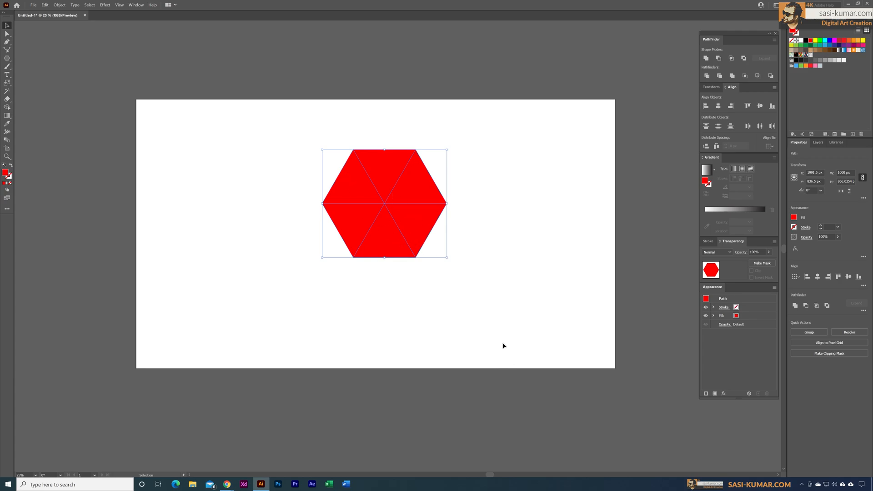
{"action": "mouse_move", "coordinate": [242, 122]}
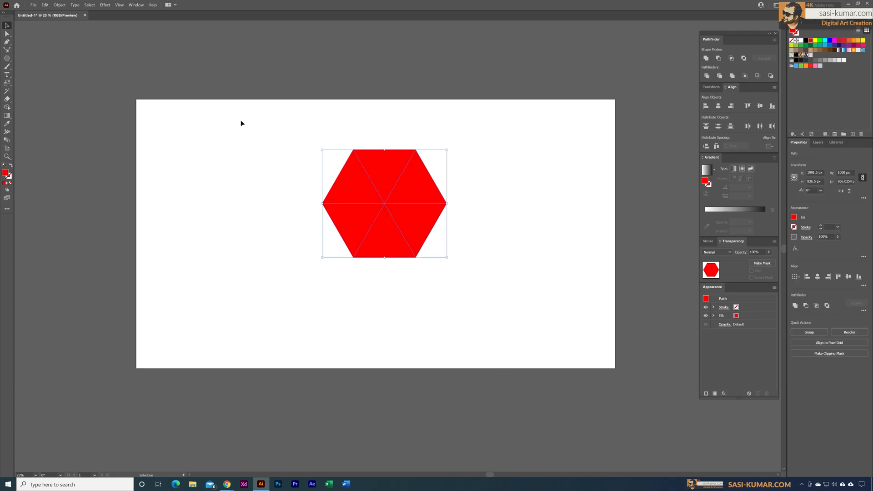
Set the hexagon's fill to None and Divide it into triangles with Pathfinder
{"action": "left_click", "coordinate": [11, 183]}
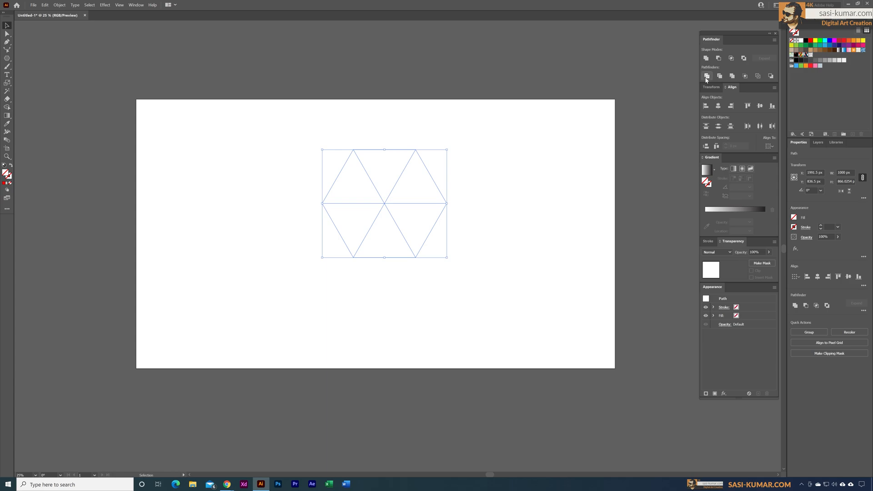
{"action": "mouse_move", "coordinate": [706, 77]}
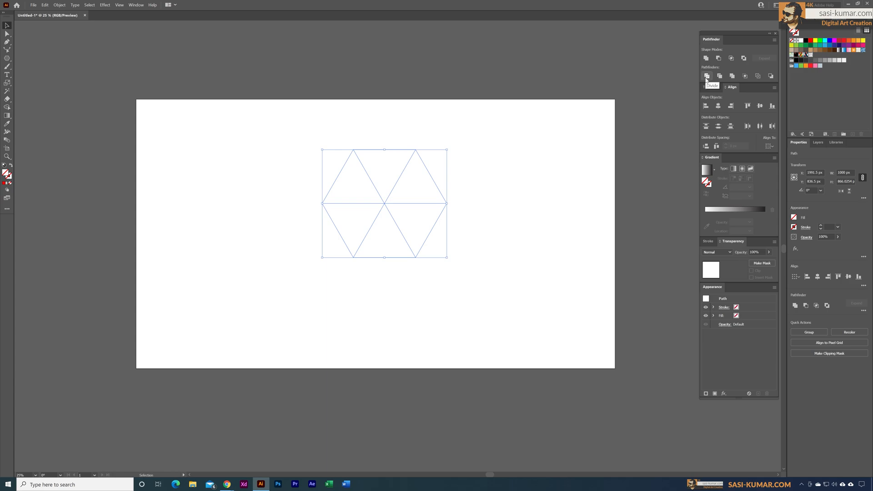
{"action": "left_click", "coordinate": [707, 76]}
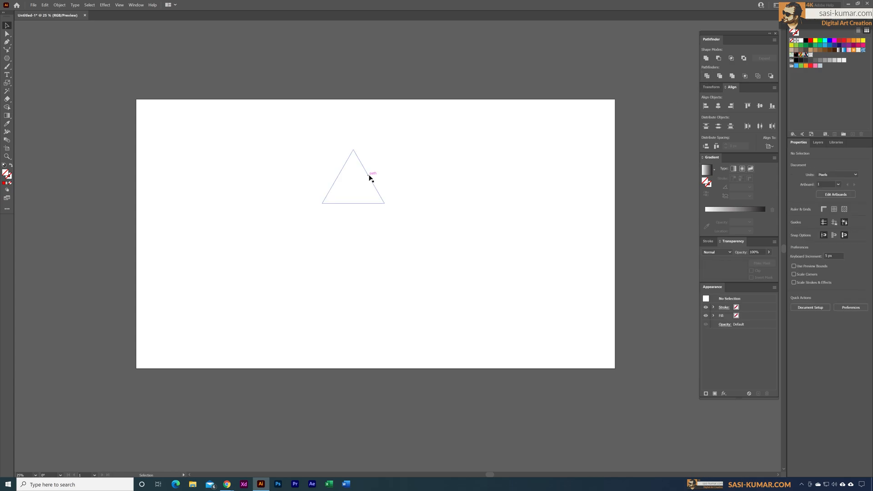
Ungroup the divided pieces and select the top triangle on its own
{"action": "right_click", "coordinate": [369, 178]}
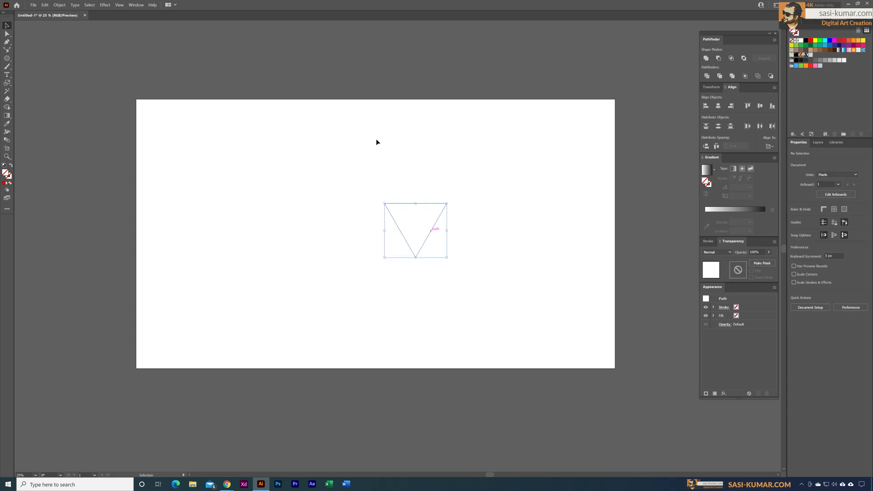
{"action": "left_click_drag", "start_coordinate": [414, 231], "coordinate": [384, 175]}
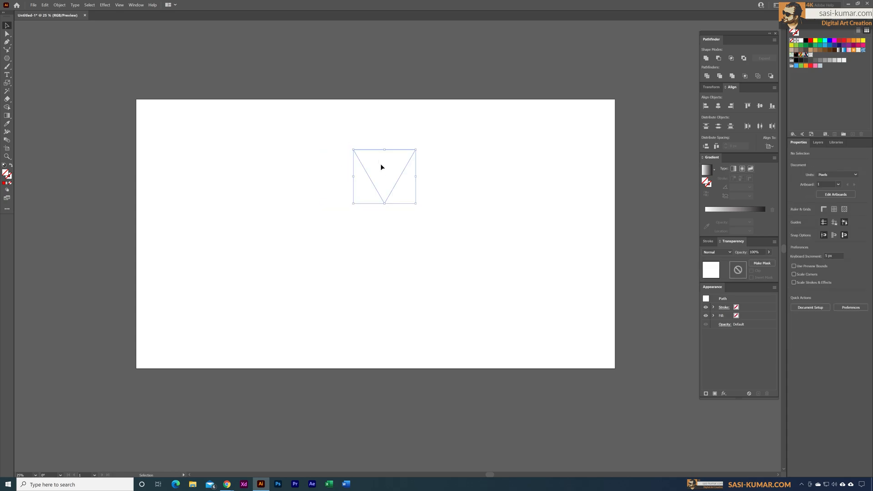
{"action": "left_click", "coordinate": [382, 178]}
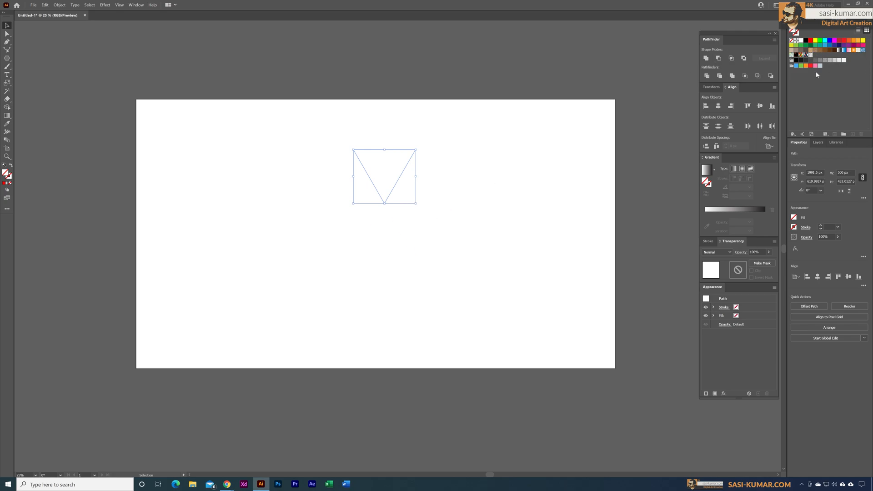
Fill the triangles black, red, yellow, green, cyan and blue from Swatches, then select all six
{"action": "left_click", "coordinate": [795, 45]}
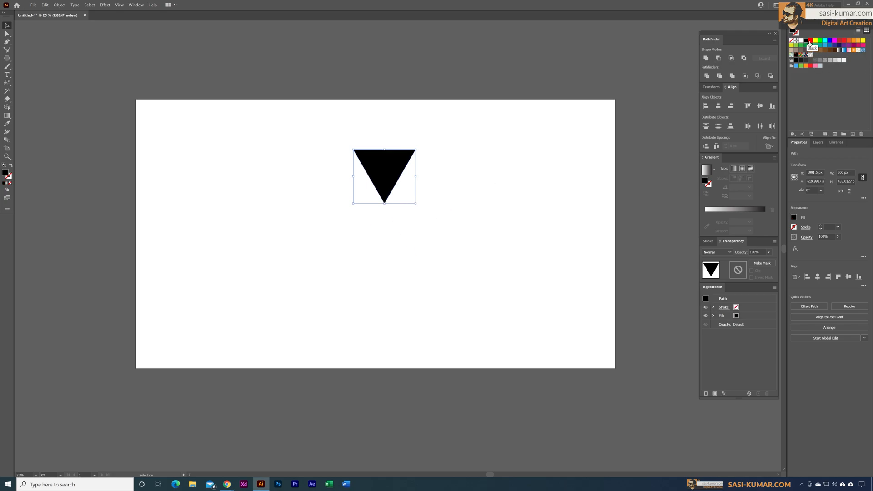
{"action": "mouse_move", "coordinate": [496, 126]}
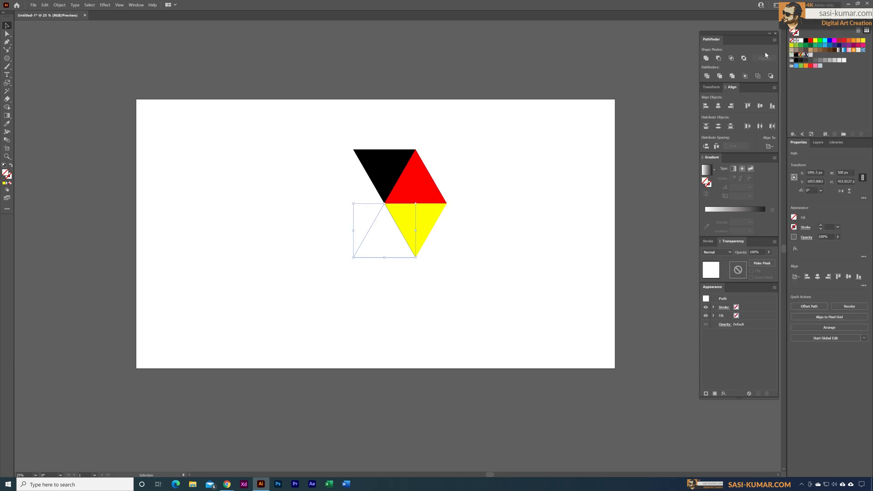
{"action": "left_click", "coordinate": [819, 42]}
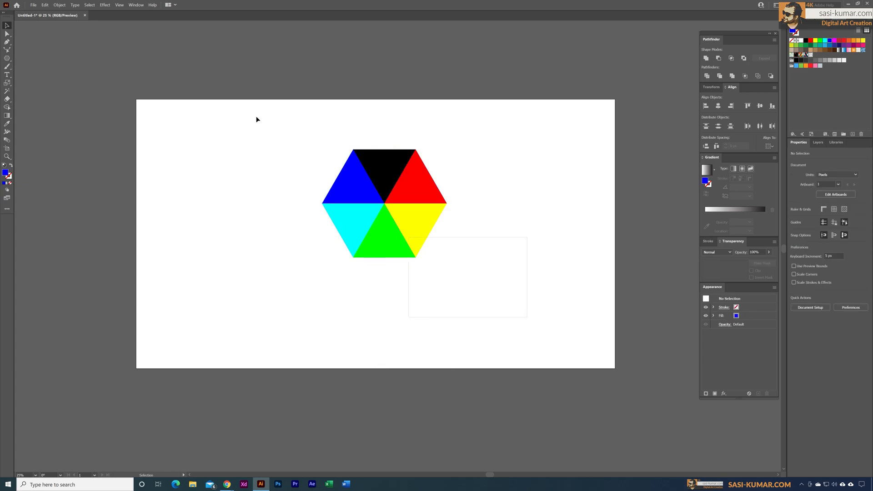
{"action": "left_click", "coordinate": [383, 206]}
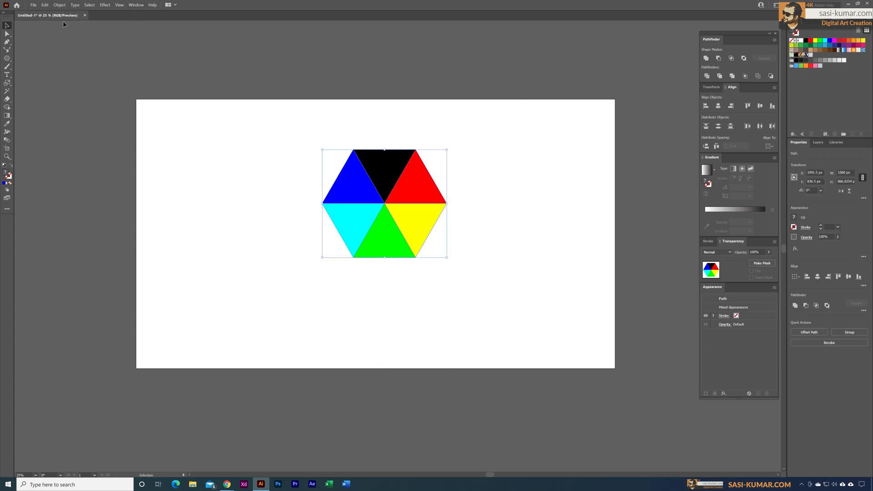
Apply Object > Repeat > Grid to the multicolored hexagon
{"action": "left_click", "coordinate": [59, 5]}
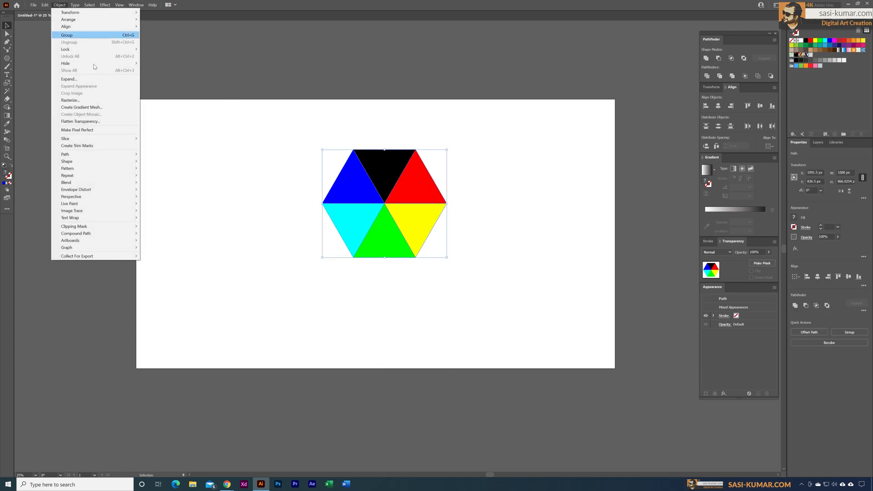
{"action": "mouse_move", "coordinate": [66, 161]}
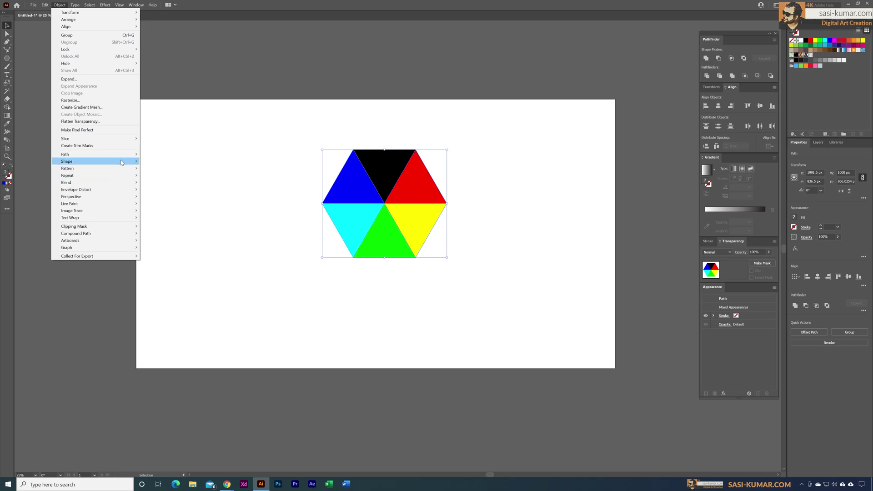
{"action": "mouse_move", "coordinate": [68, 175]}
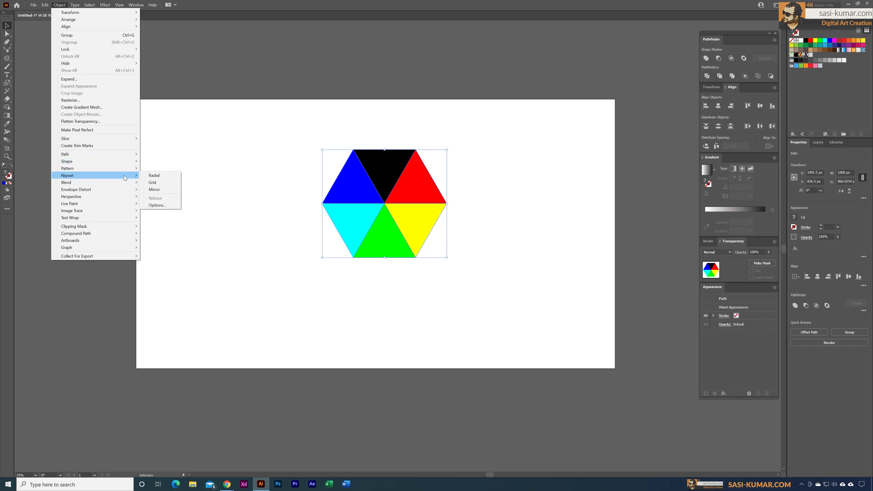
{"action": "left_click", "coordinate": [153, 182]}
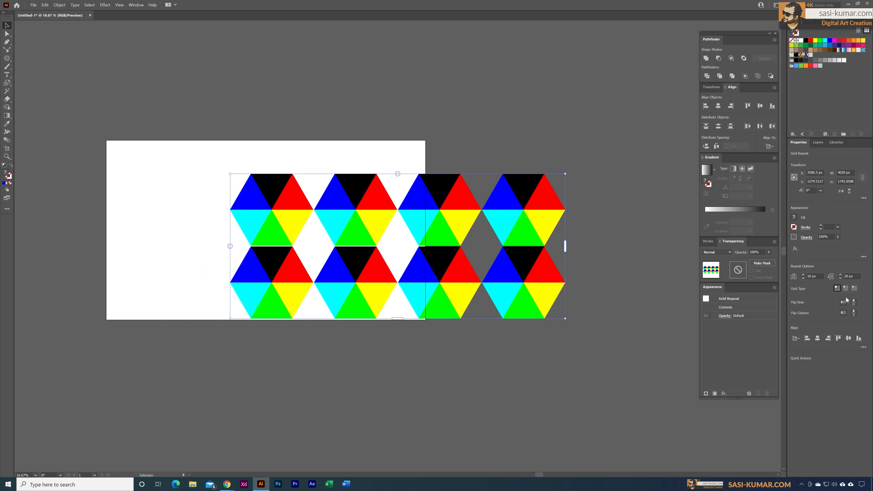
{"action": "mouse_move", "coordinate": [854, 289]}
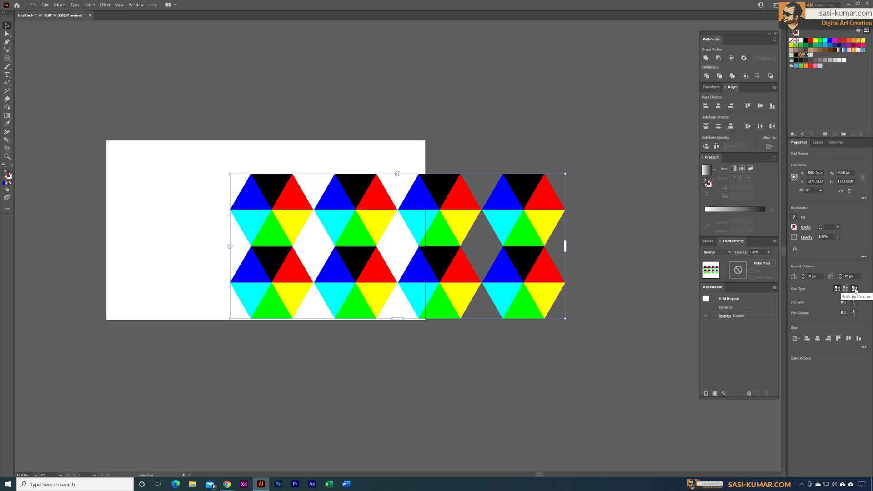
Set the repeat Grid Type to Brick by Column with negative horizontal spacing
{"action": "left_click", "coordinate": [855, 289]}
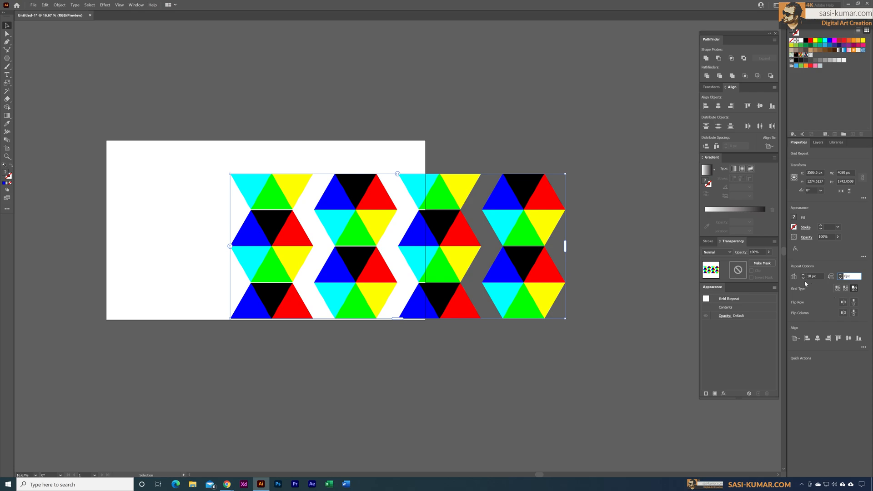
{"action": "mouse_move", "coordinate": [805, 281]}
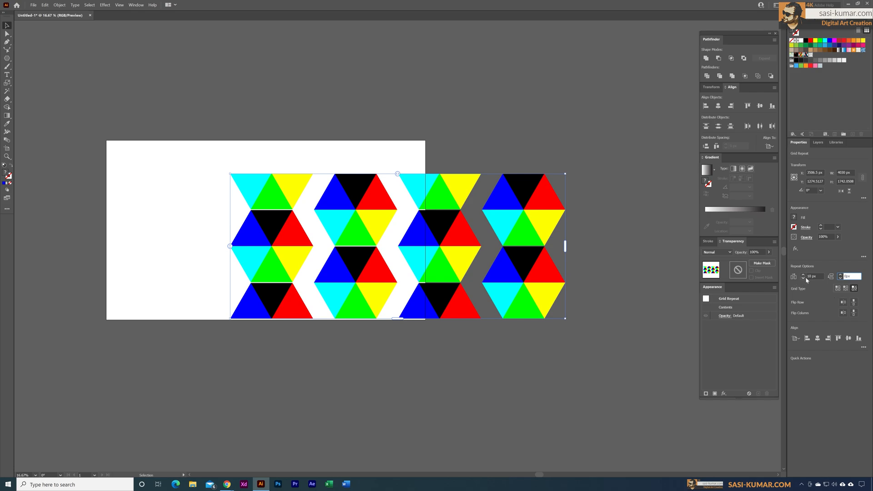
{"action": "left_click", "coordinate": [811, 276]}
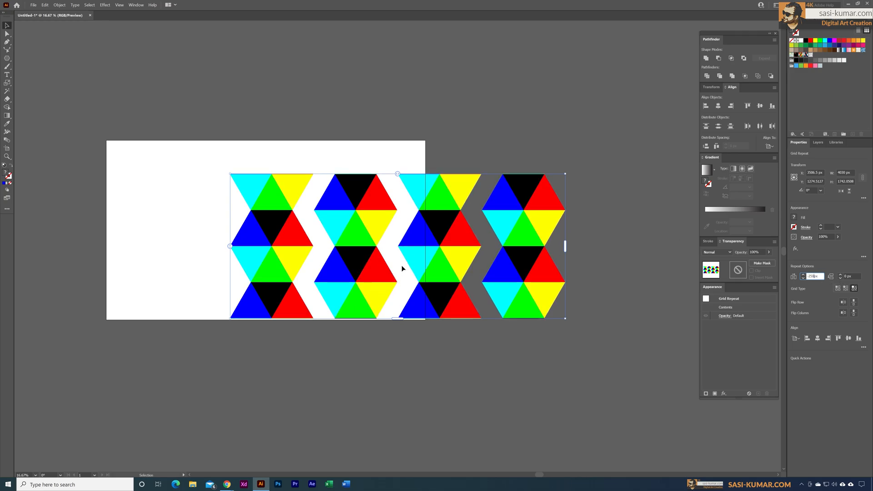
{"action": "mouse_move", "coordinate": [363, 251]}
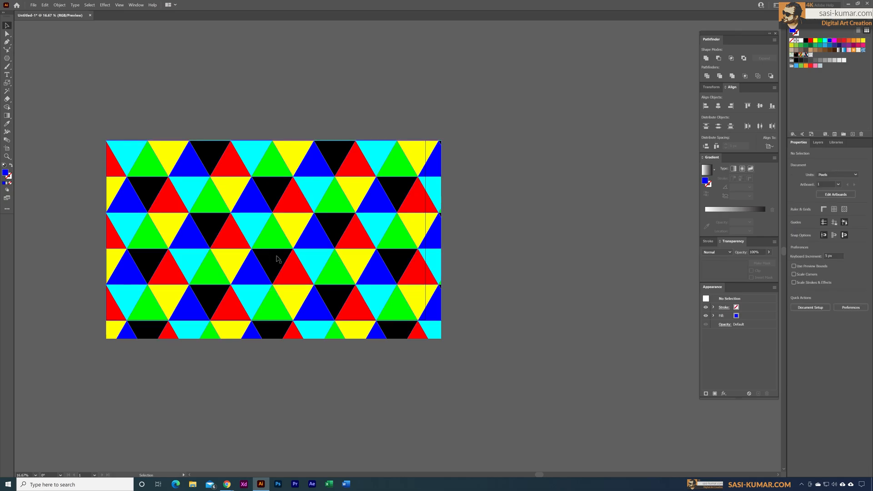
Expand the grid repeat into a group of vector objects with Fill unchecked
{"action": "left_click", "coordinate": [273, 260]}
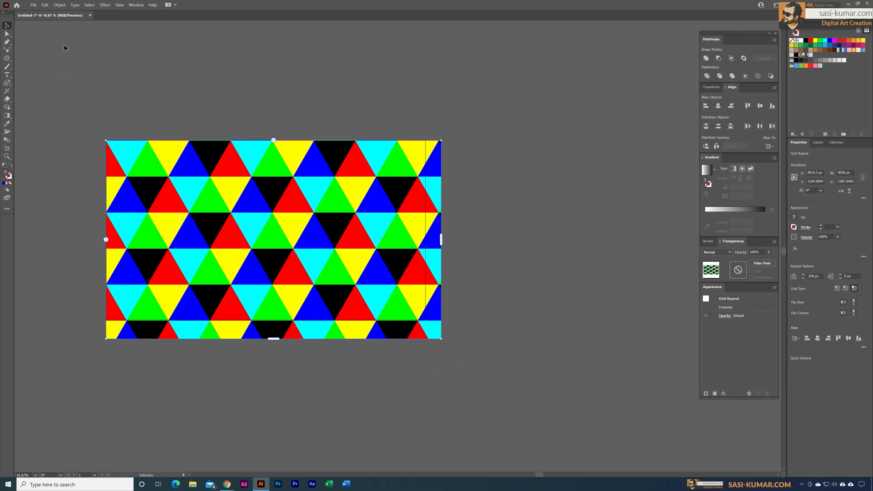
{"action": "left_click", "coordinate": [58, 4]}
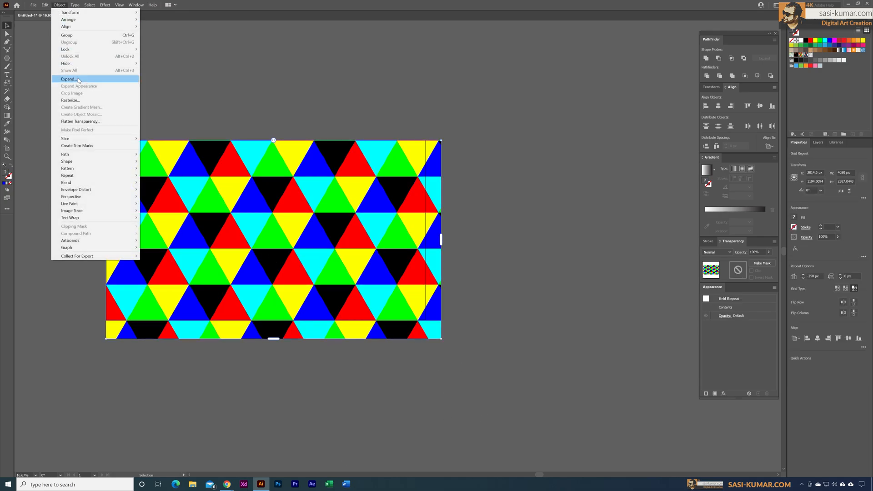
{"action": "left_click", "coordinate": [69, 78]}
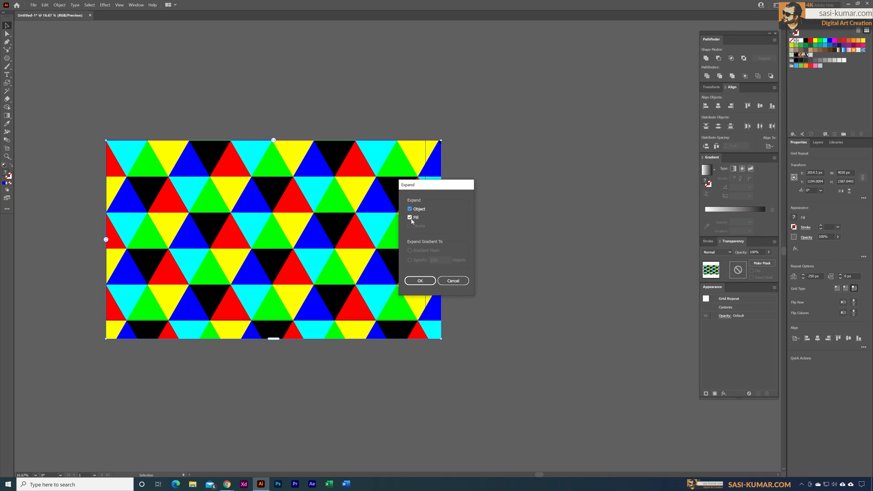
{"action": "left_click", "coordinate": [409, 217]}
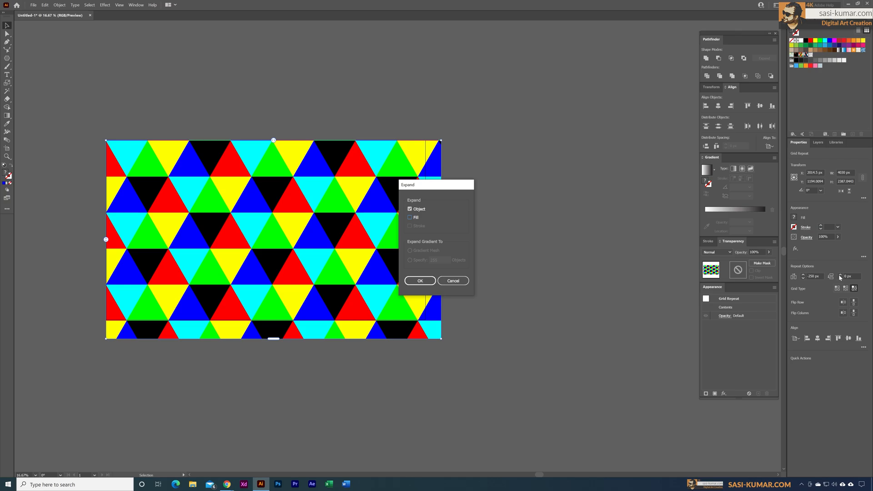
{"action": "left_click", "coordinate": [420, 280]}
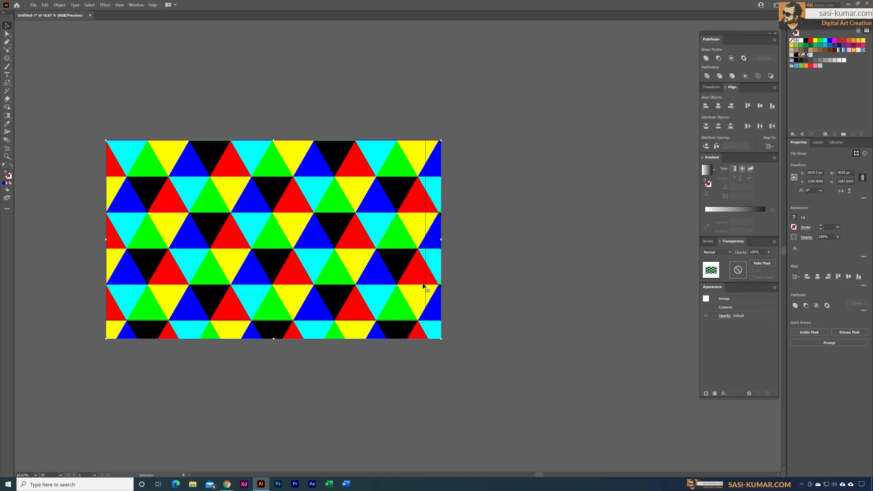
{"action": "mouse_move", "coordinate": [347, 403]}
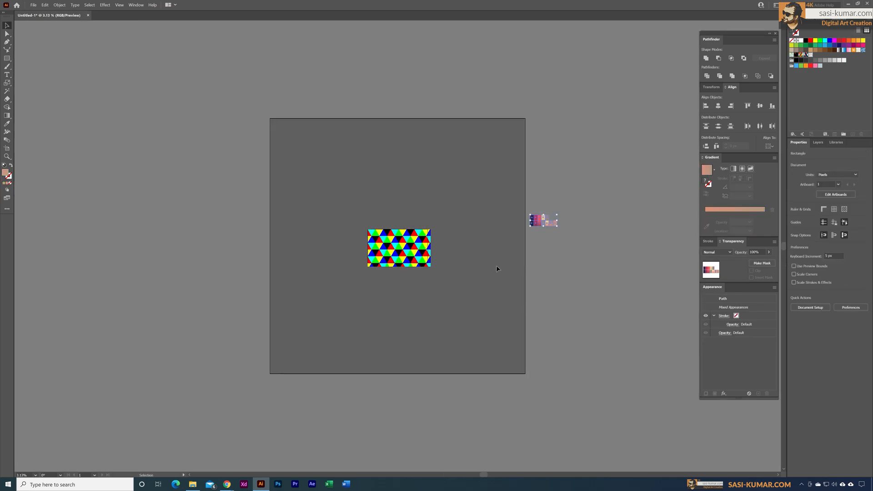
Move the small pinkish rectangle to sit just below the triangle pattern
{"action": "left_click_drag", "start_coordinate": [543, 220], "coordinate": [442, 280]}
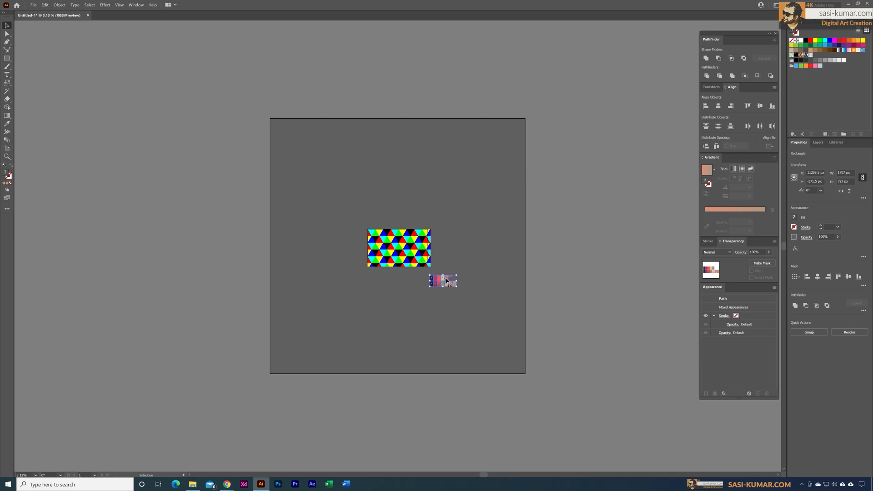